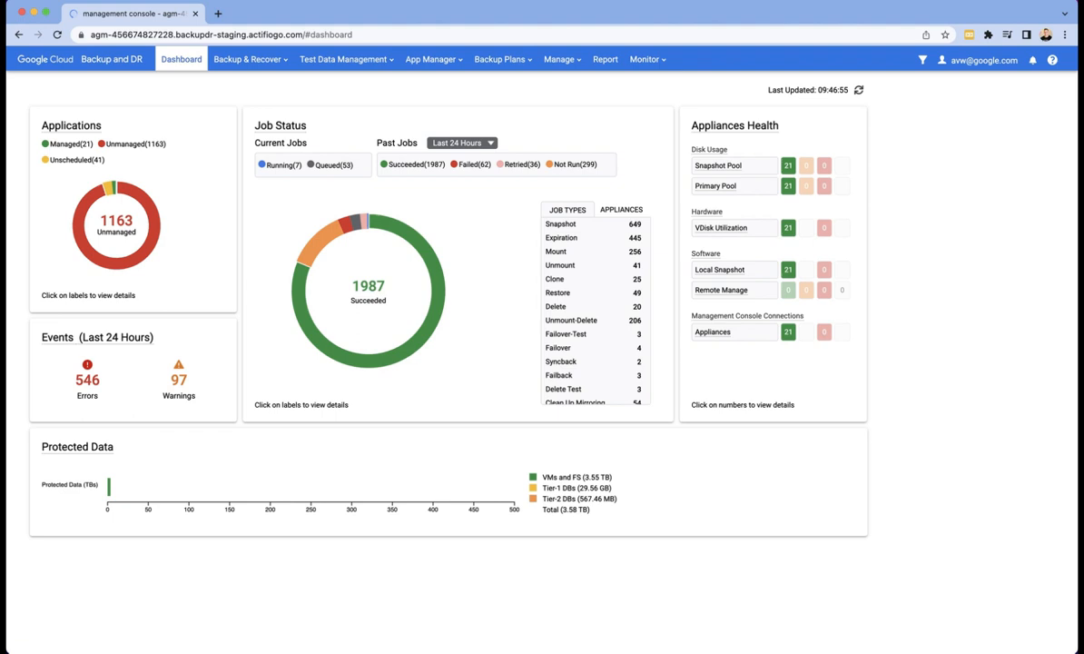
mouse_move(529, 85)
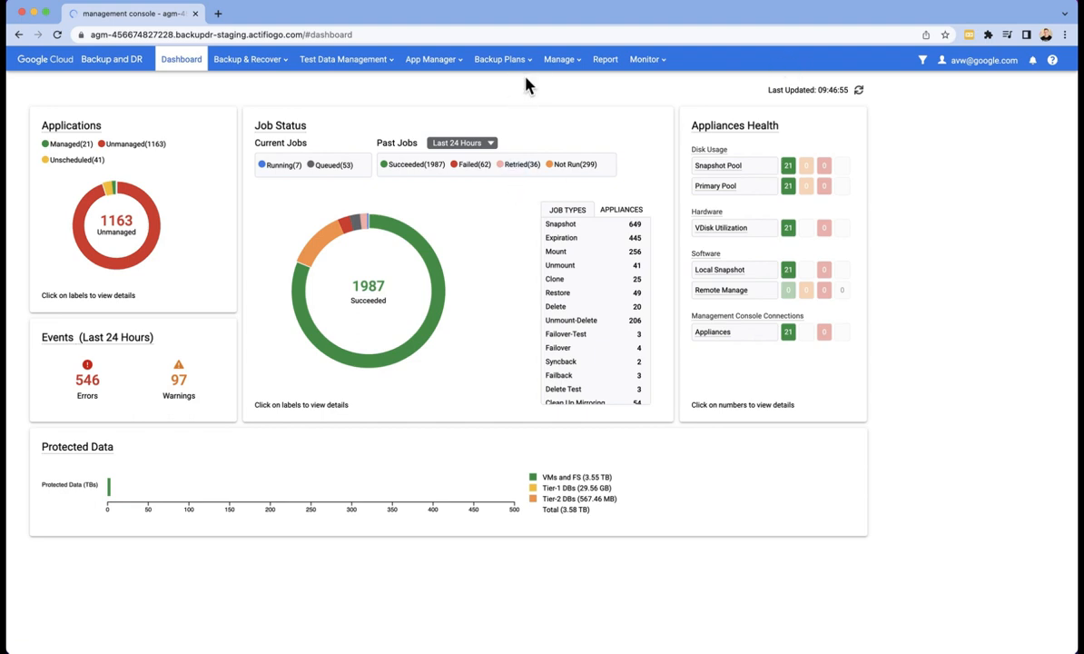
- Go to Storage Pools from the Manage menu
click(559, 59)
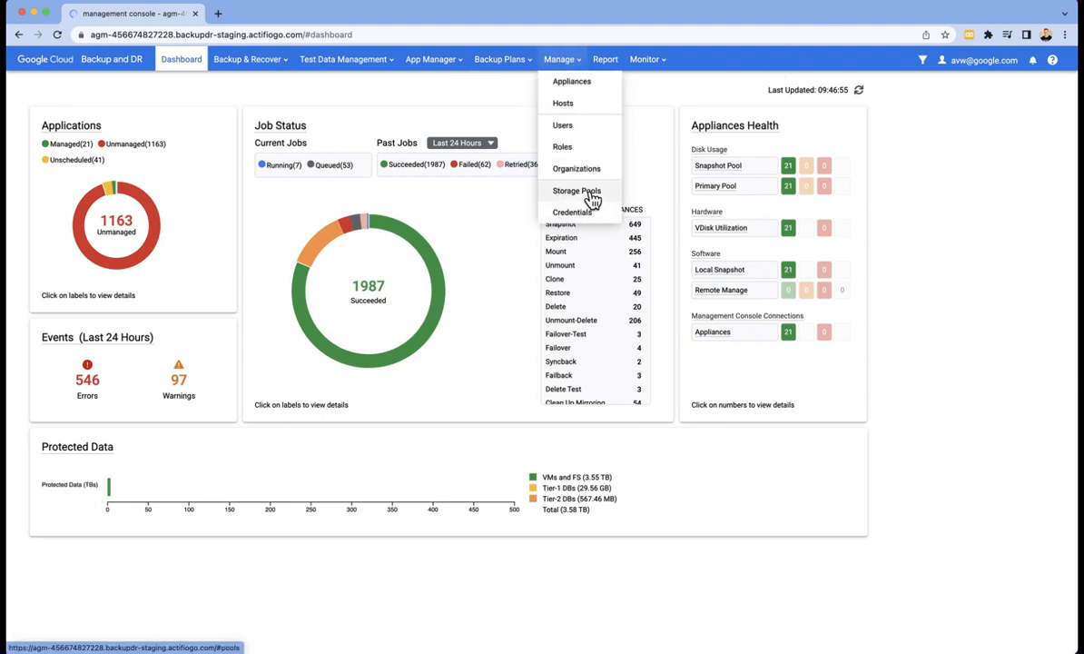
click(577, 191)
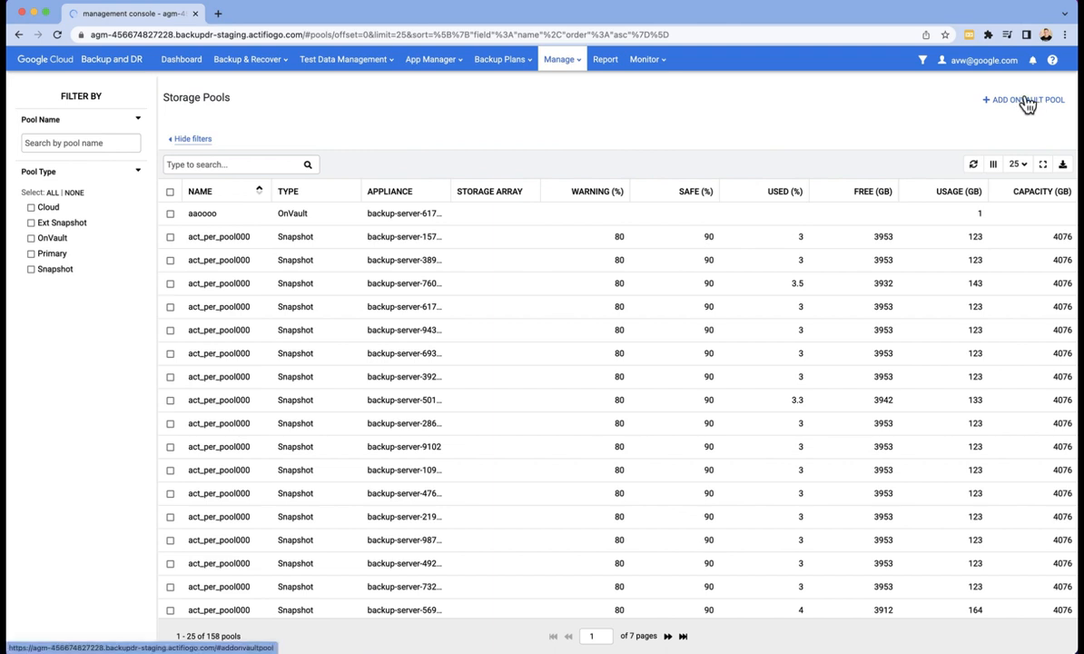
- Start a new OnVault pool from + ADD ONVAULT POOL
click(1024, 100)
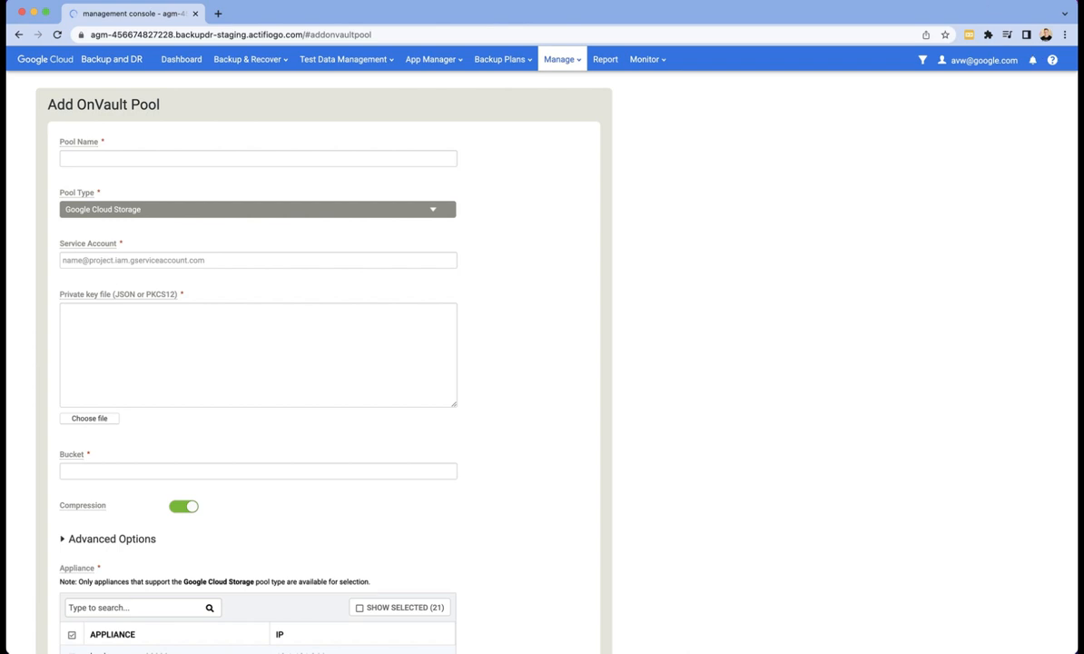
mouse_move(513, 9)
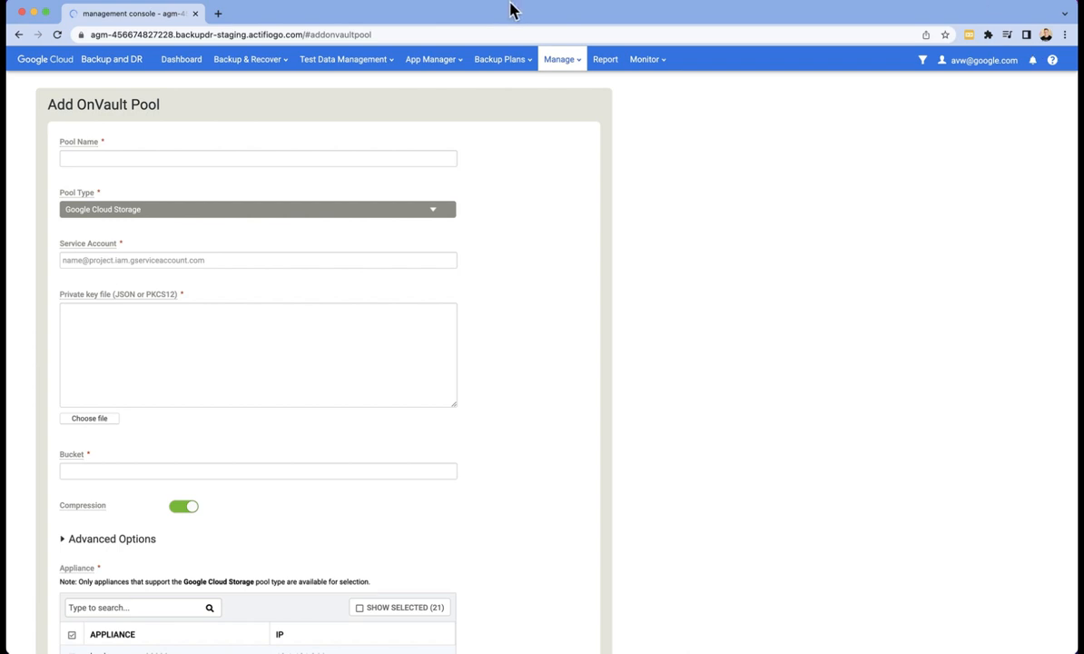
- Enter 'veryspecialbucket' as the pool name
click(258, 158)
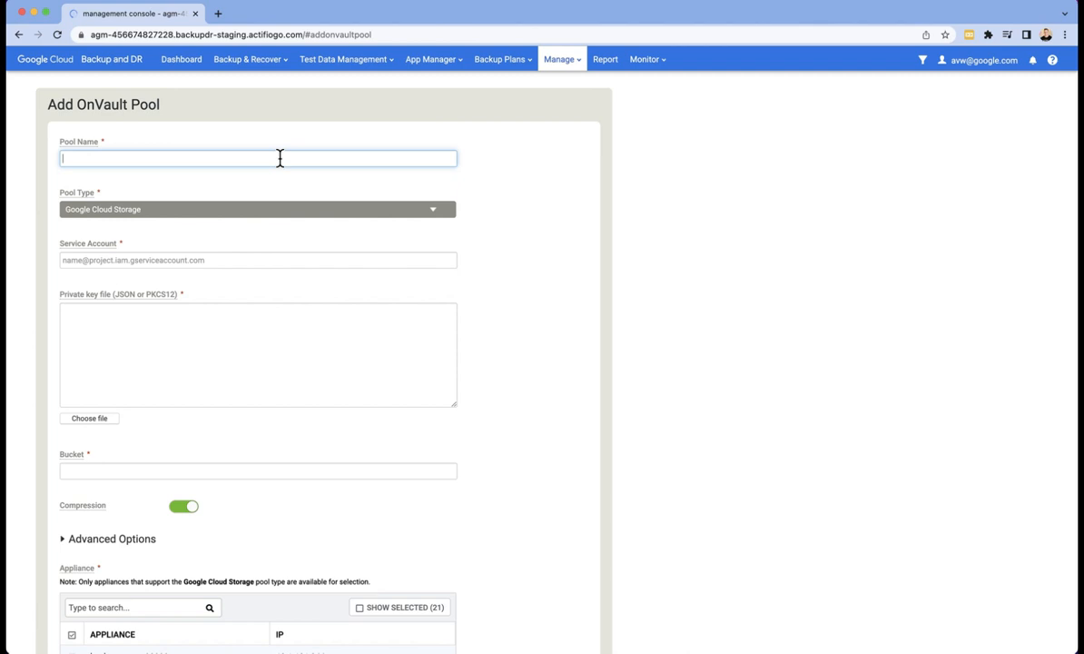
text(veryspecialbucket)
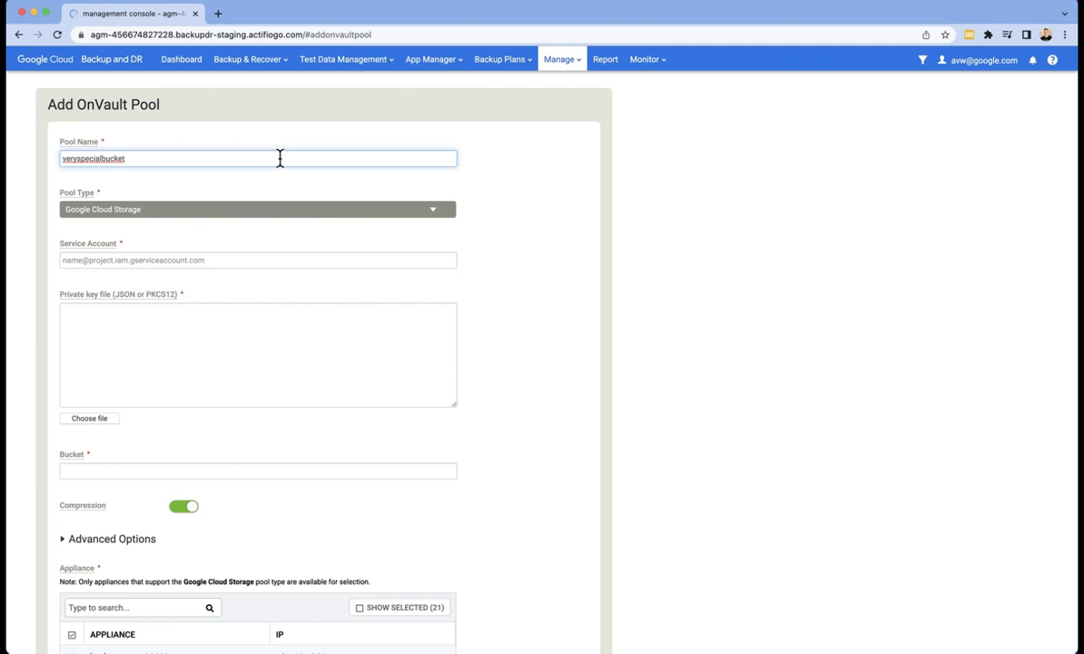
mouse_move(481, 203)
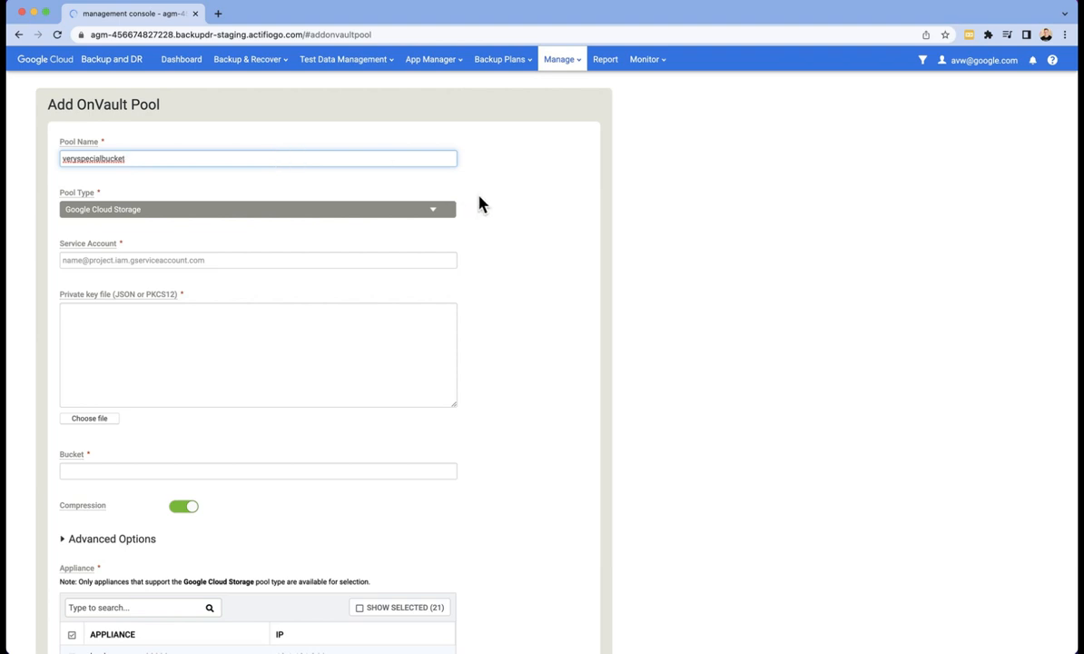
mouse_move(436, 217)
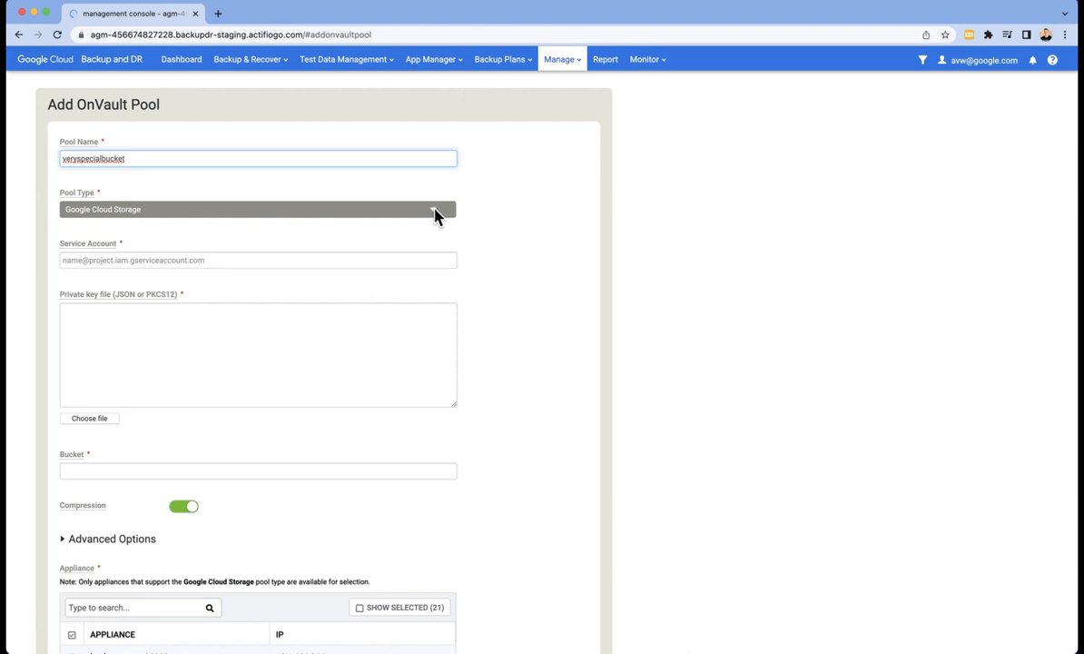
click(258, 209)
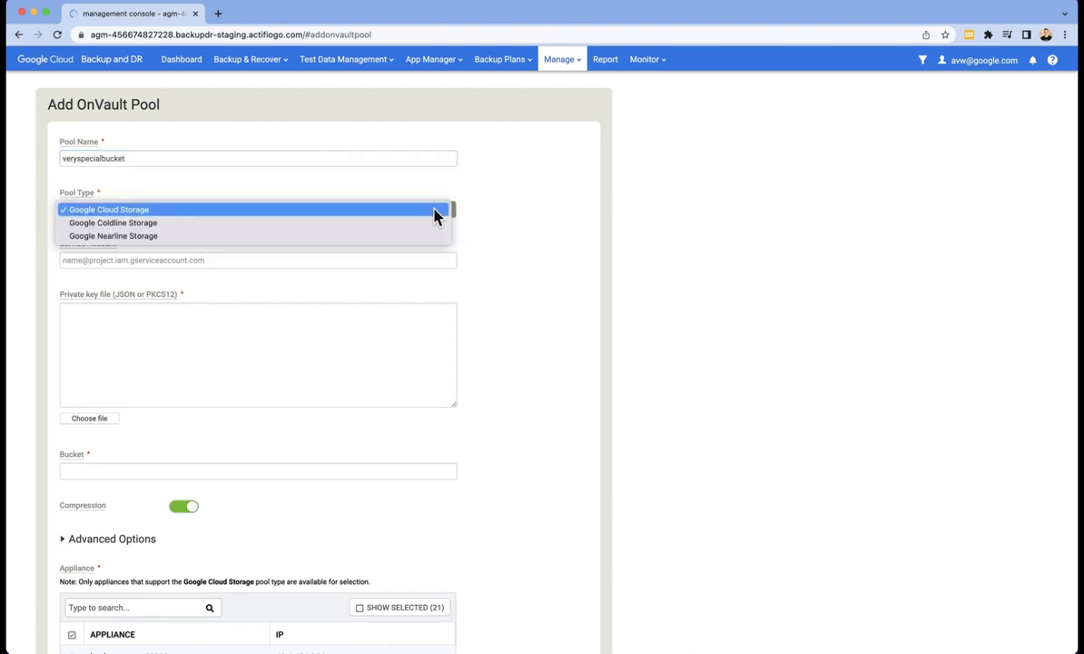
mouse_move(452, 211)
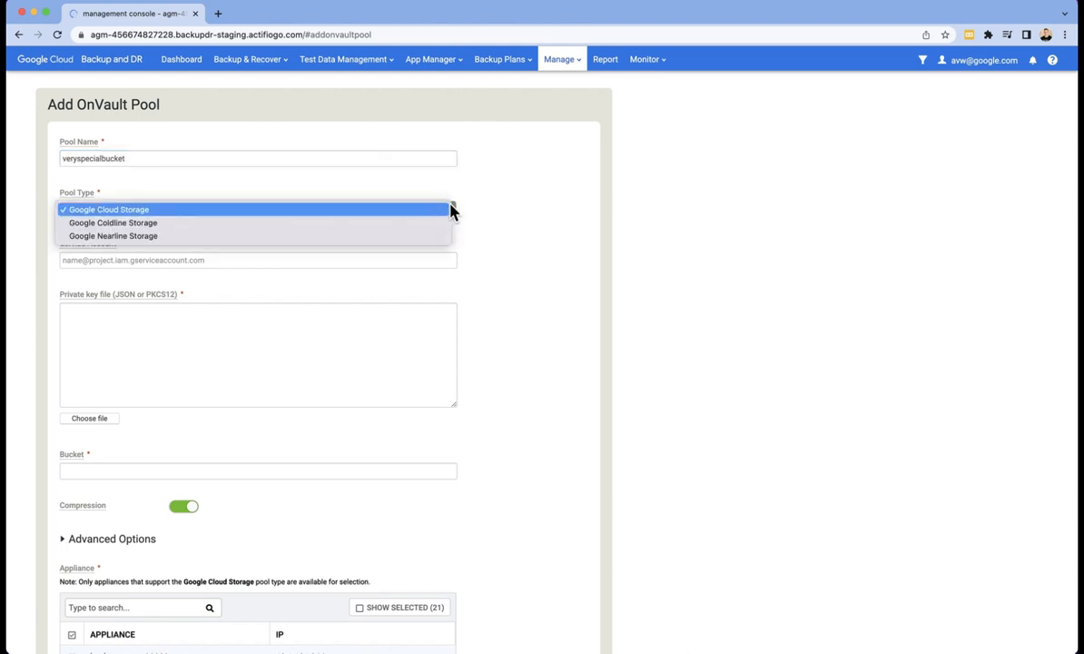
click(108, 209)
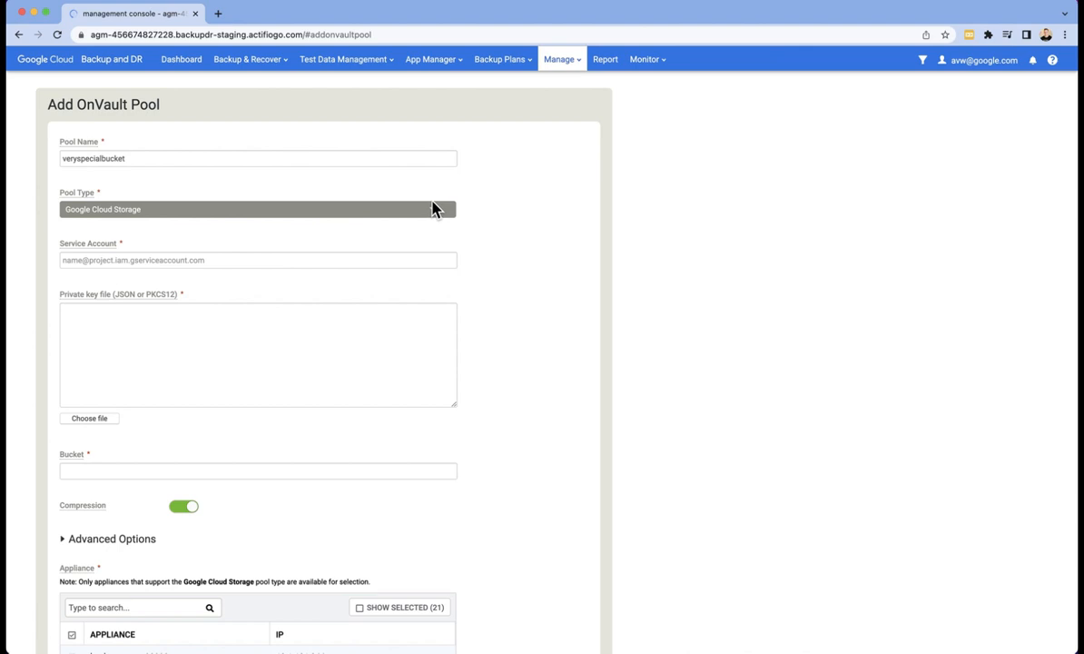
- Fill in the service account, private key and bucket 'veryspecialbucket'
click(500, 59)
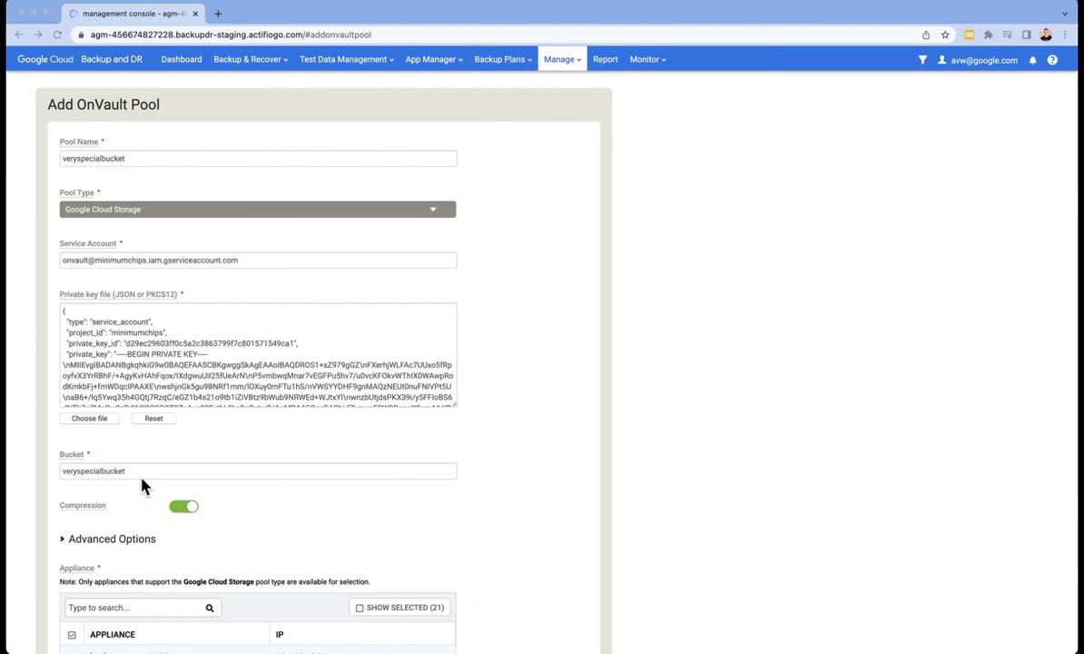
mouse_move(139, 485)
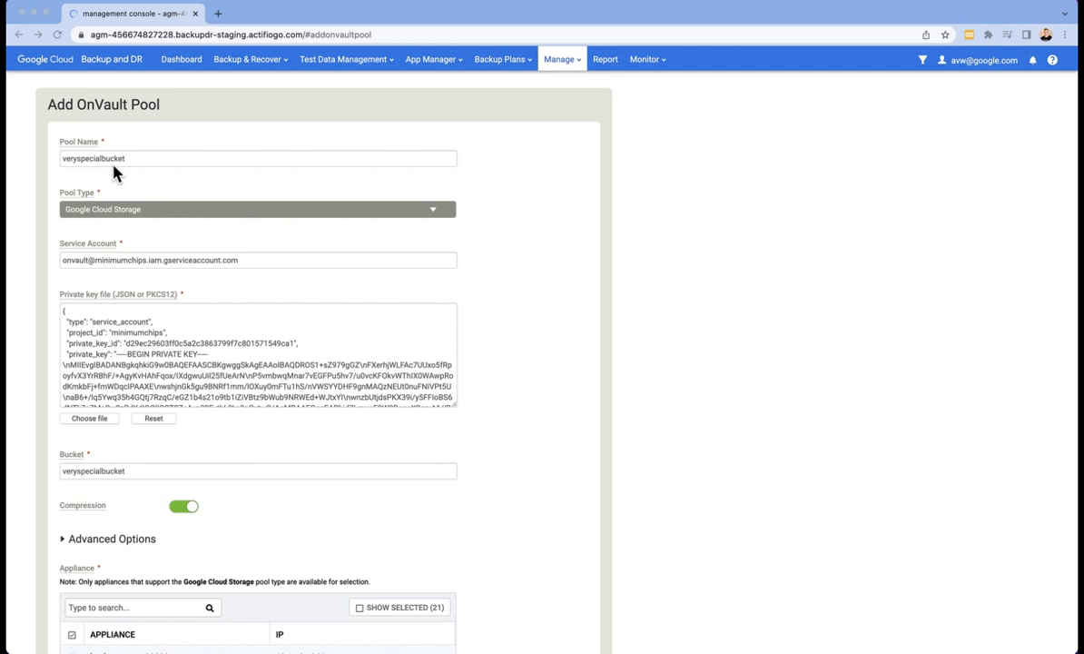
- Assign the pool only to backup-server-93998 and save it
scroll(down, 3)
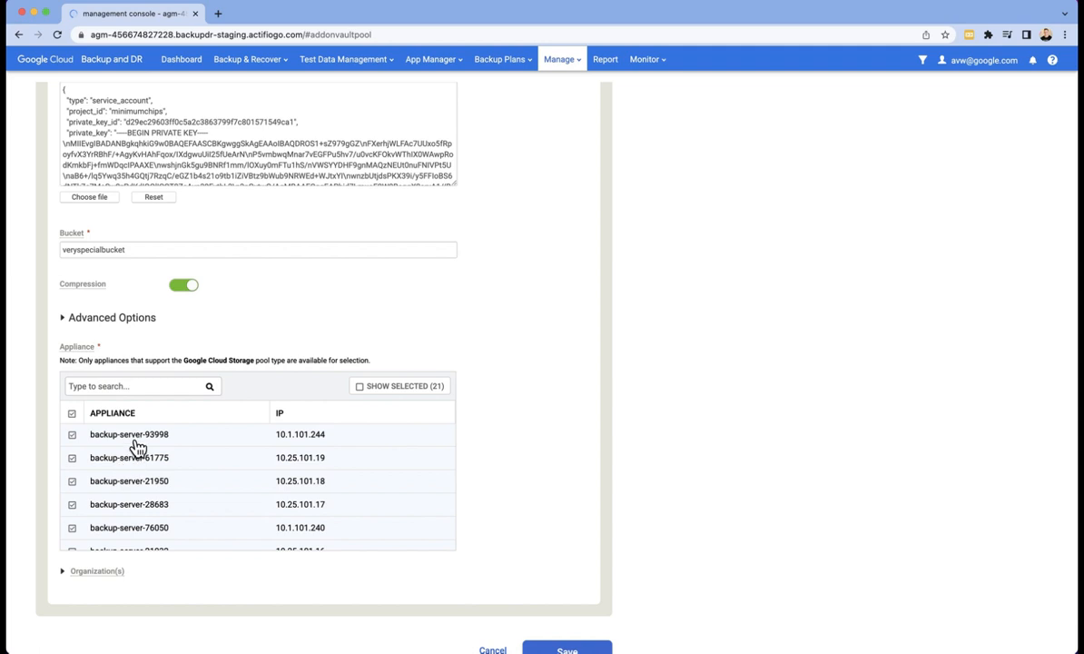
mouse_move(293, 415)
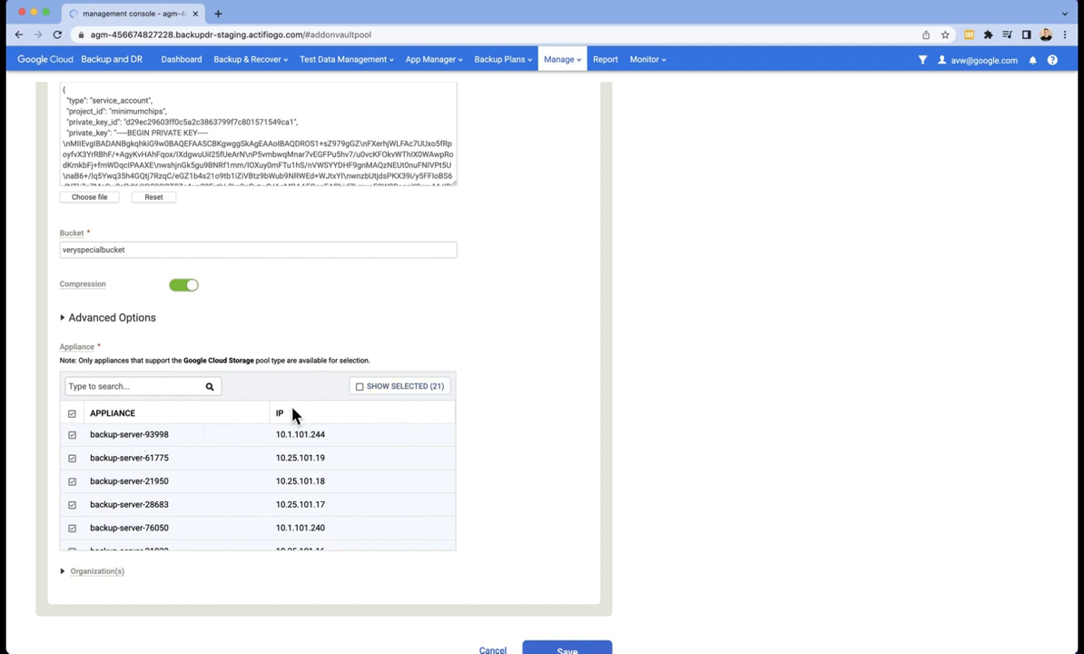
click(71, 412)
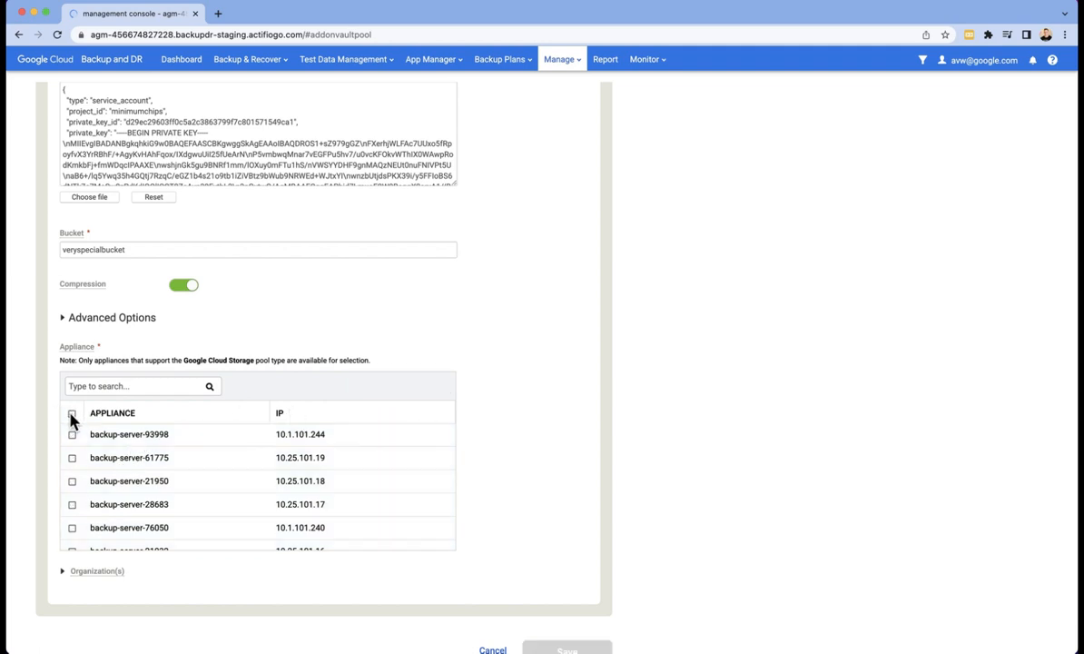
click(72, 434)
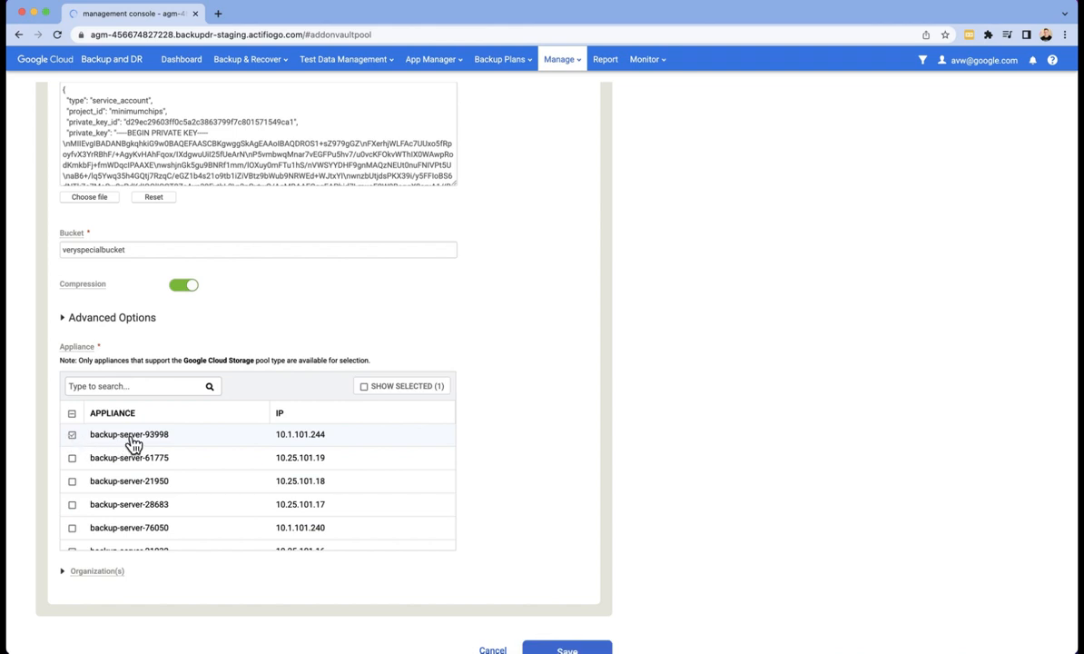
scroll(down, 3)
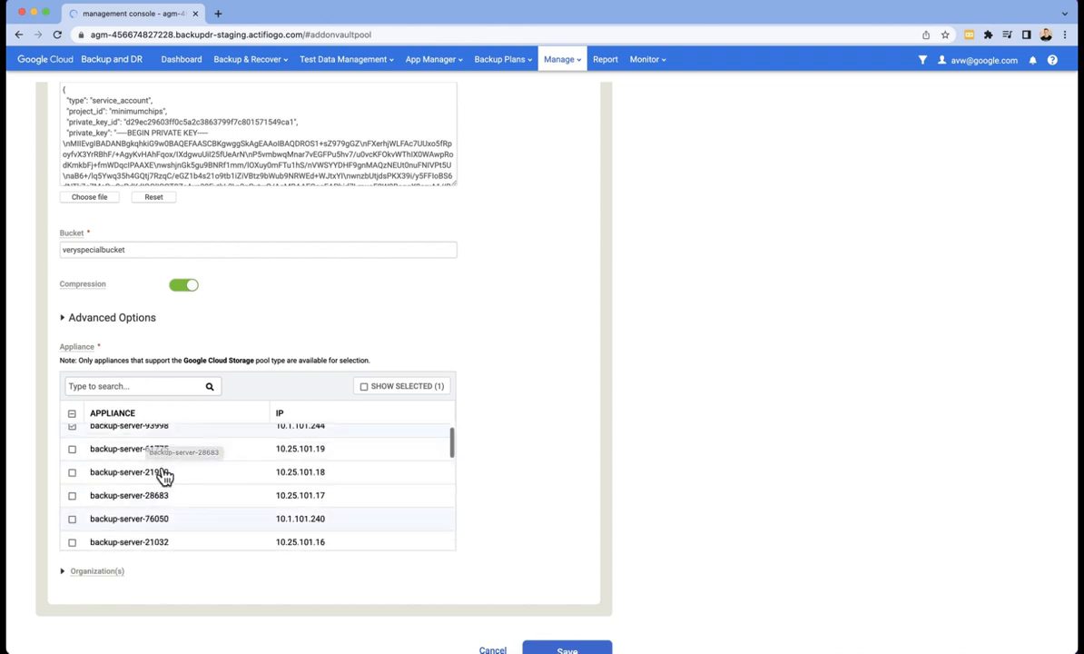
click(566, 648)
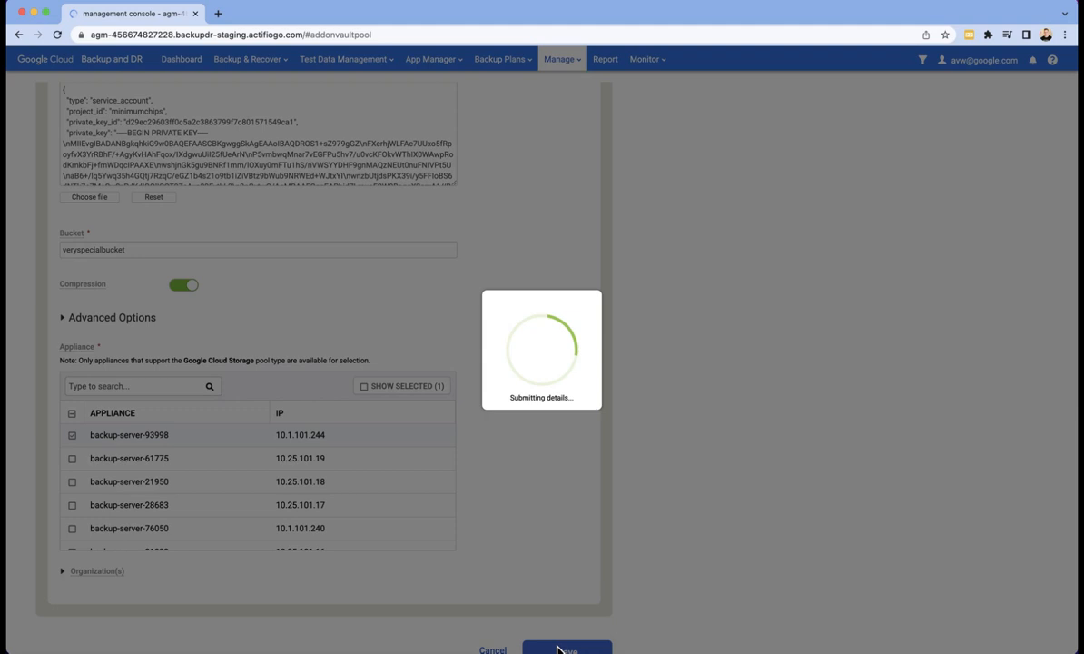